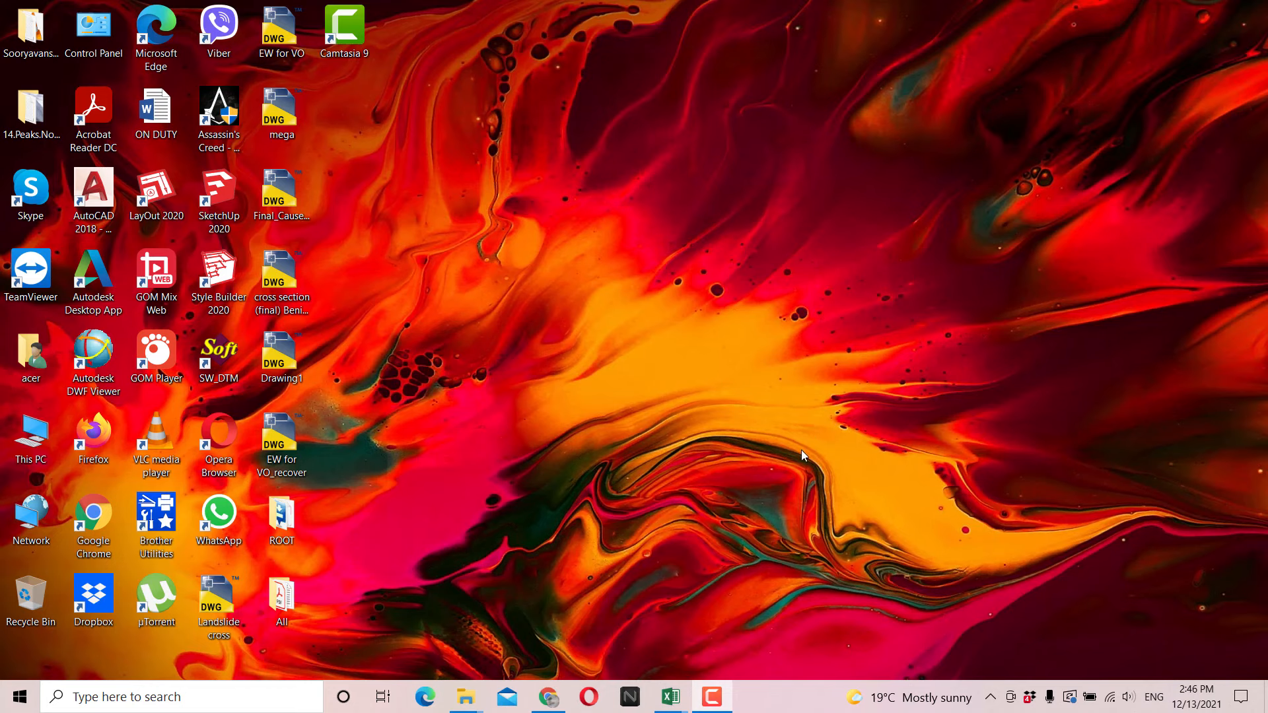
mouse_move(804, 444)
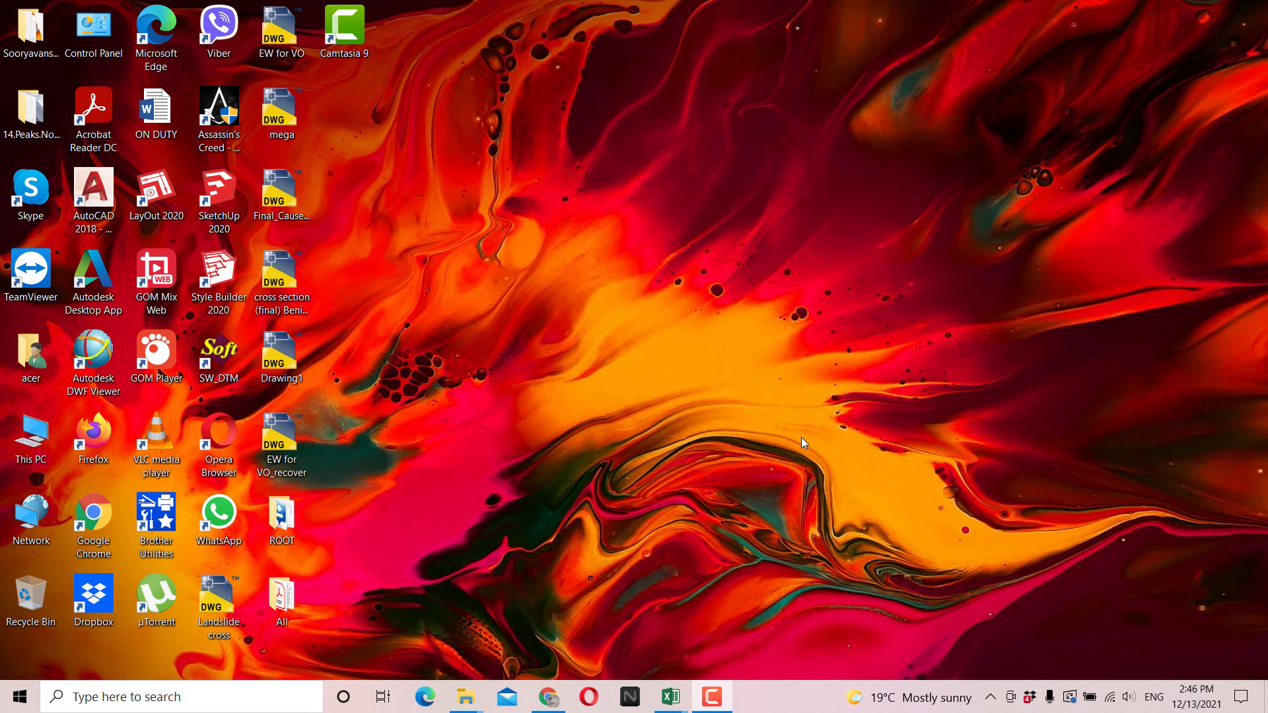
mouse_move(676, 697)
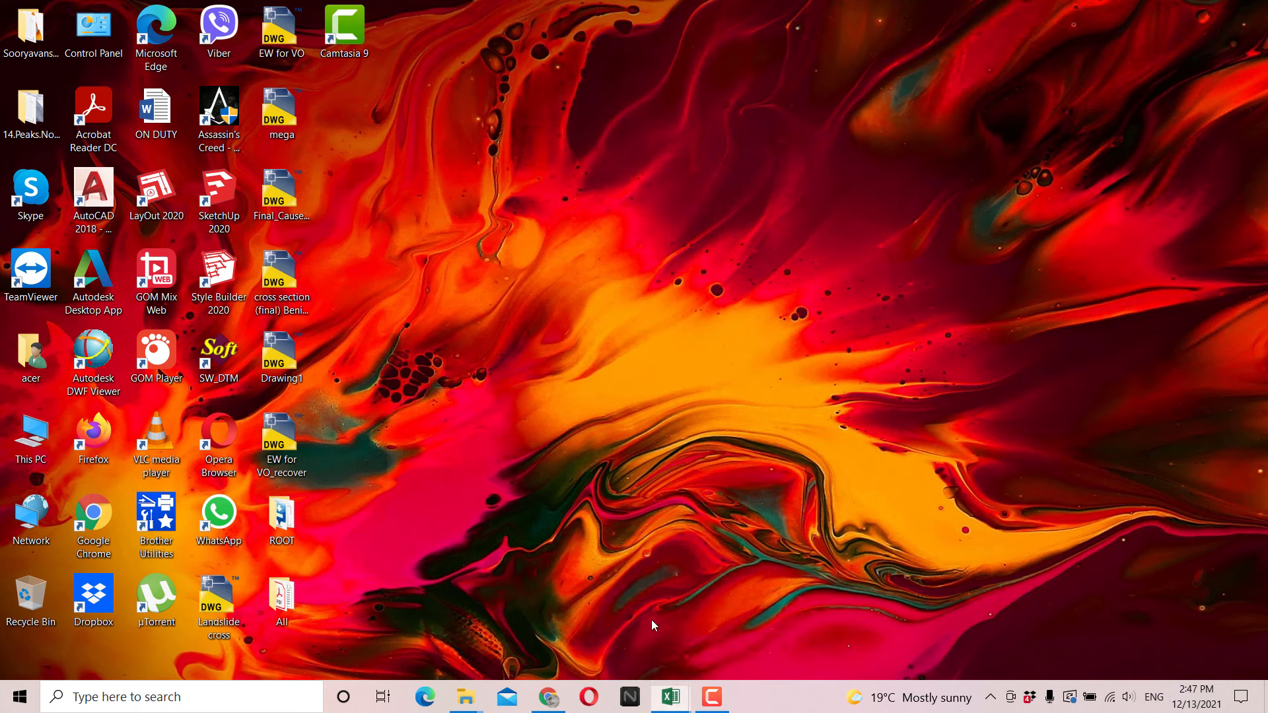
Step: Bring the workbook forward and highlight the Chainage and RL value columns, starting at RL 879.729
click(669, 697)
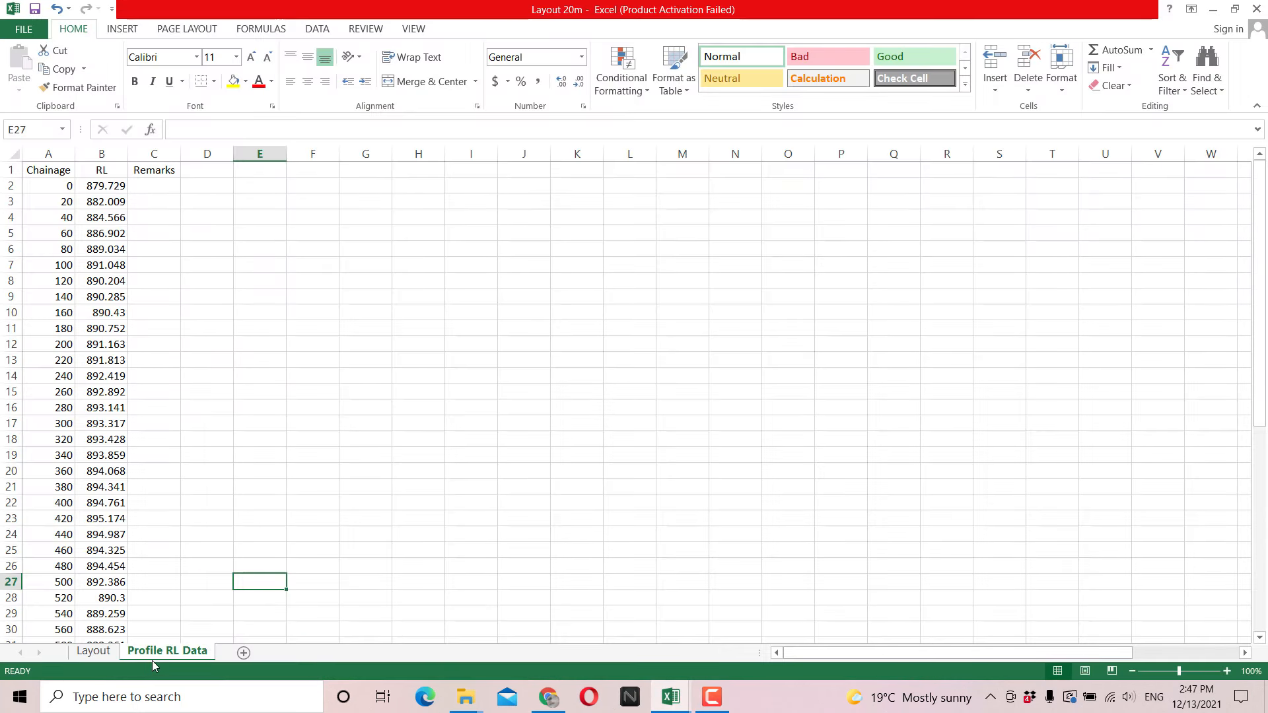
mouse_move(157, 416)
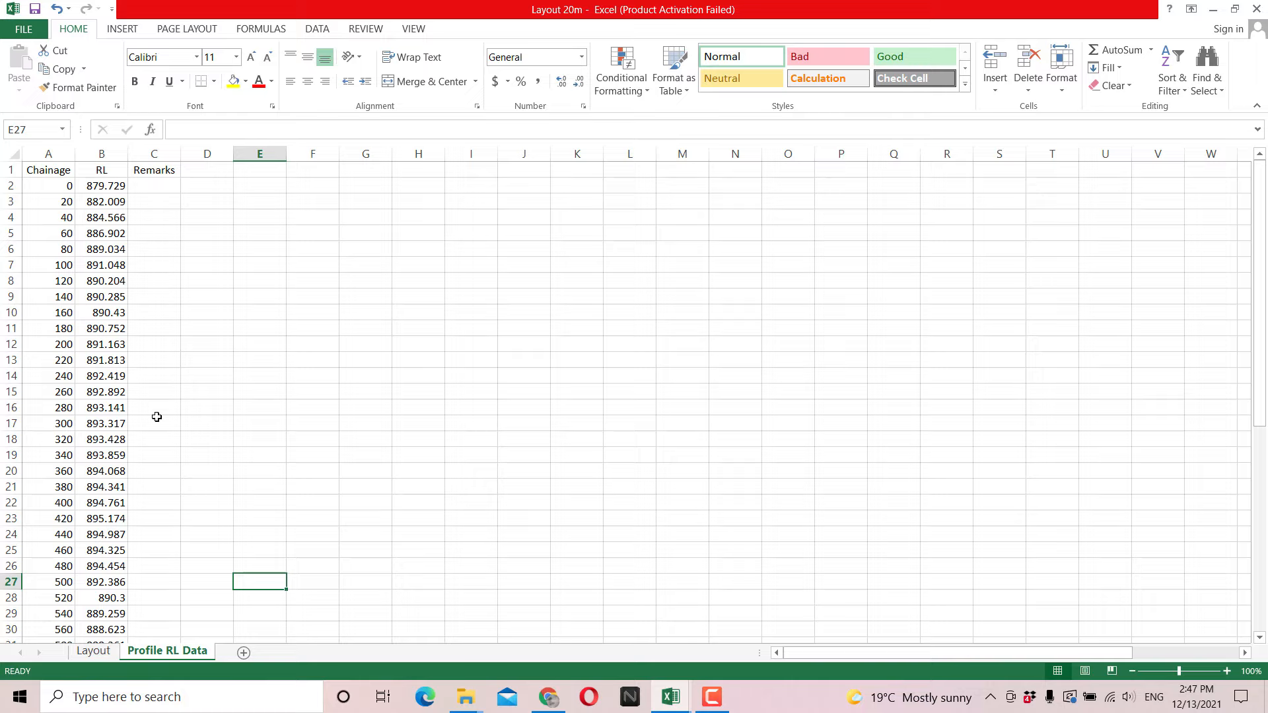
mouse_move(157, 356)
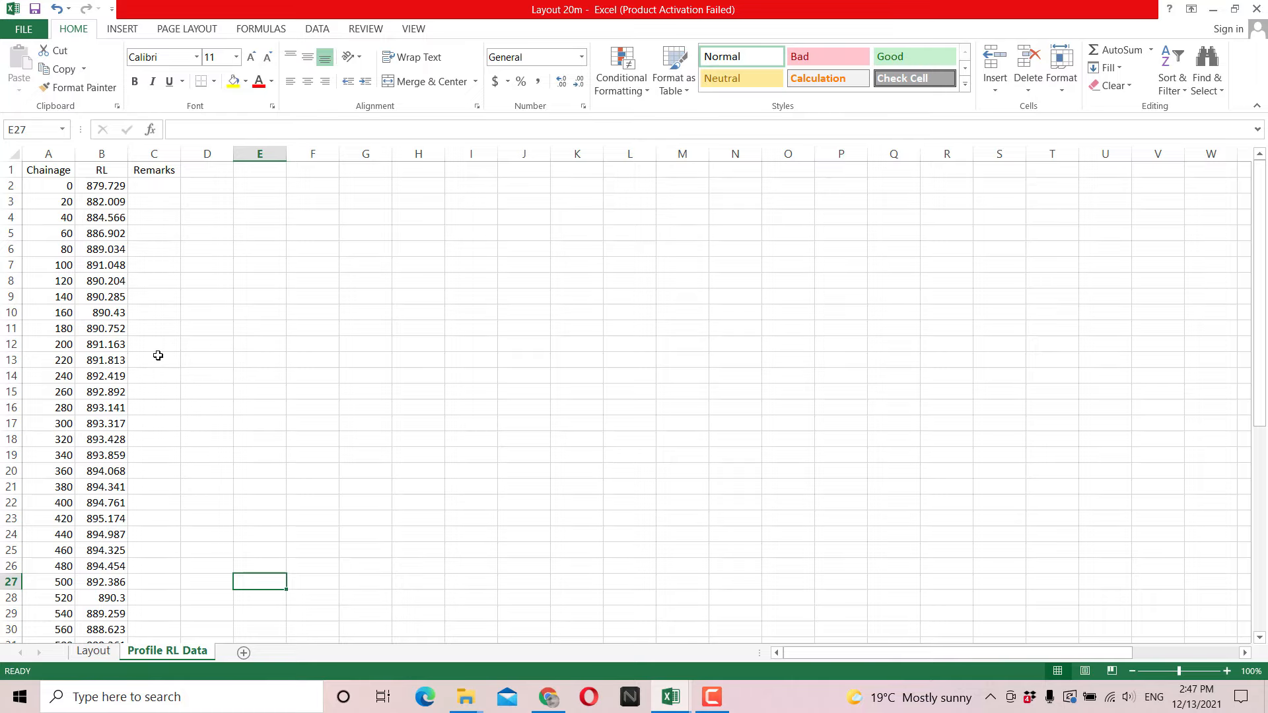
mouse_move(57, 186)
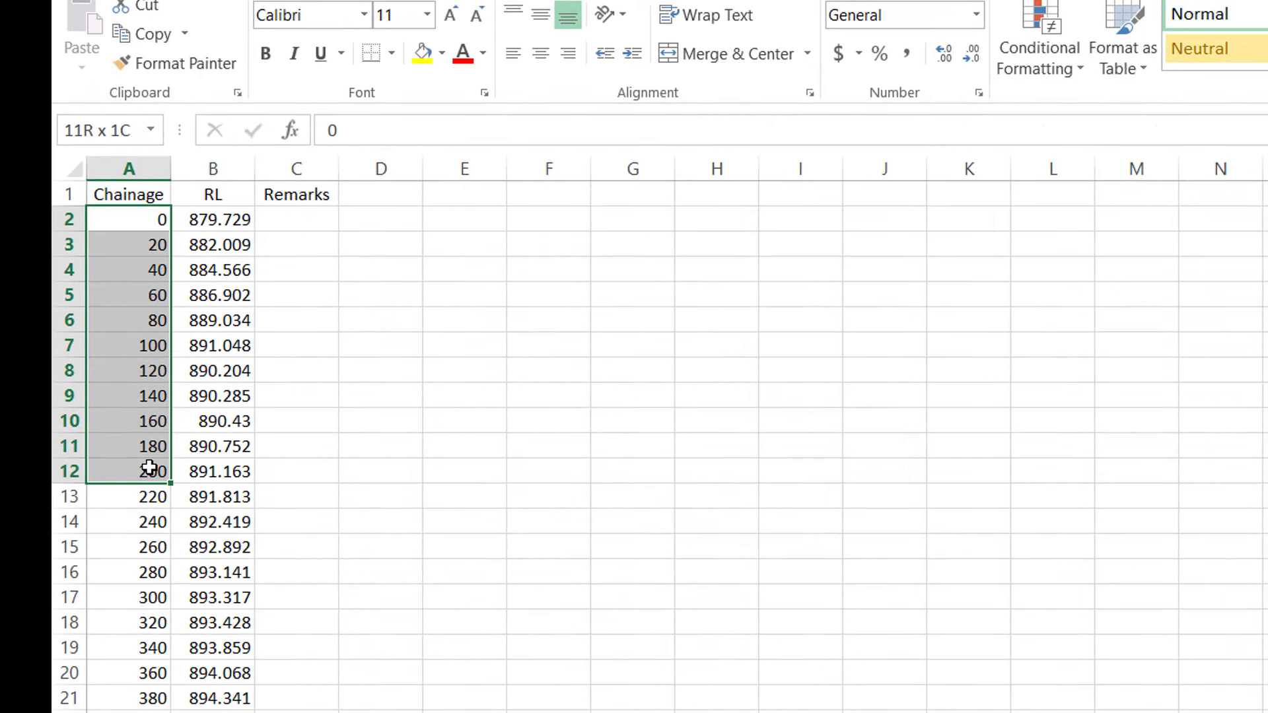
click(379, 243)
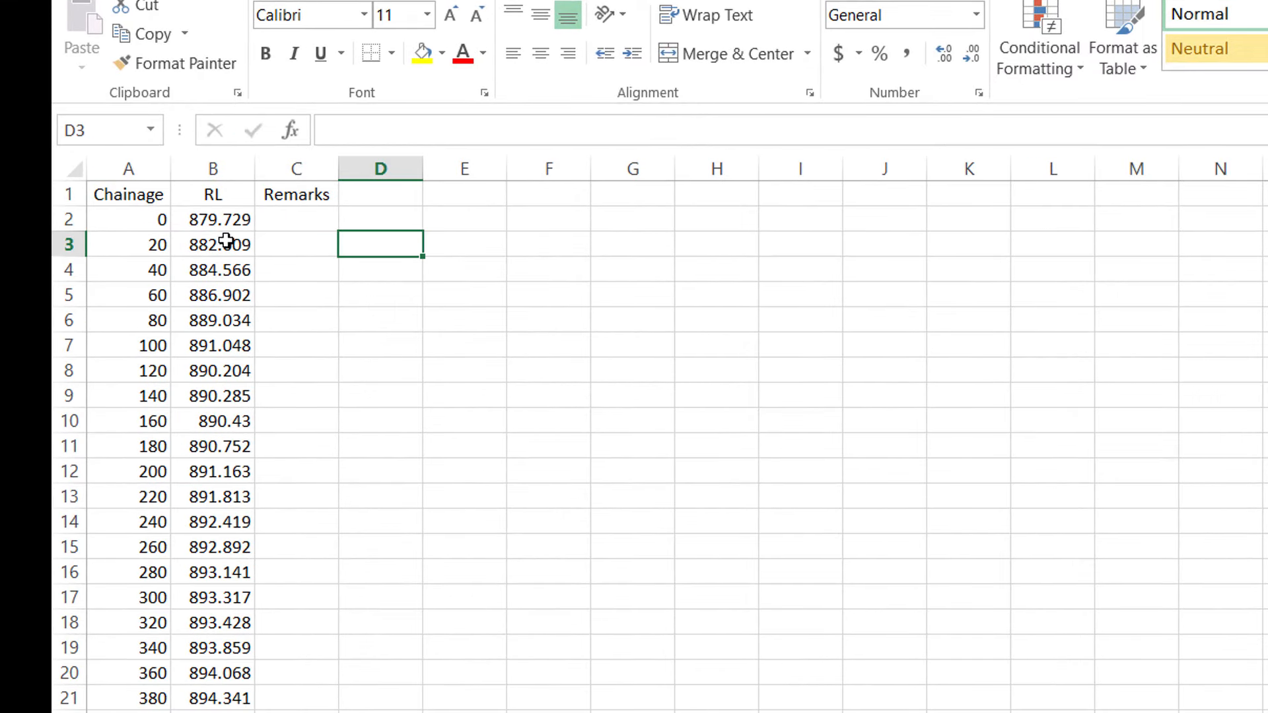
click(211, 219)
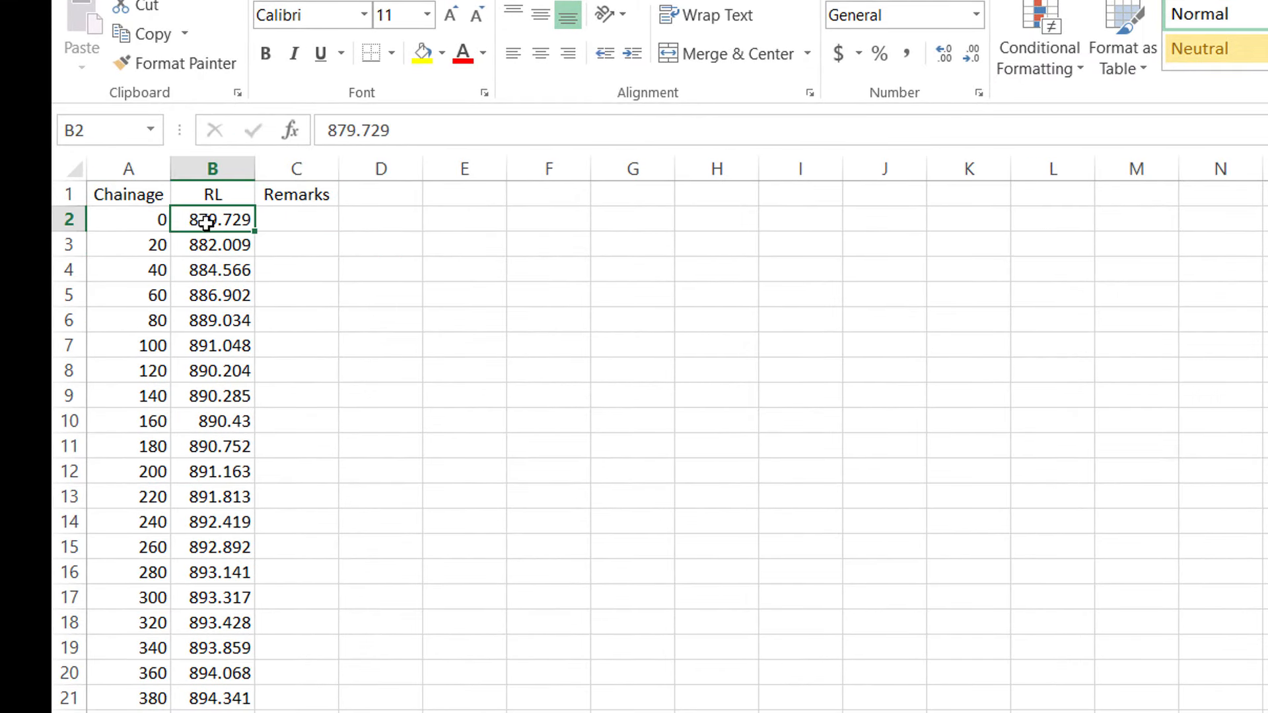
drag(213, 219, 213, 396)
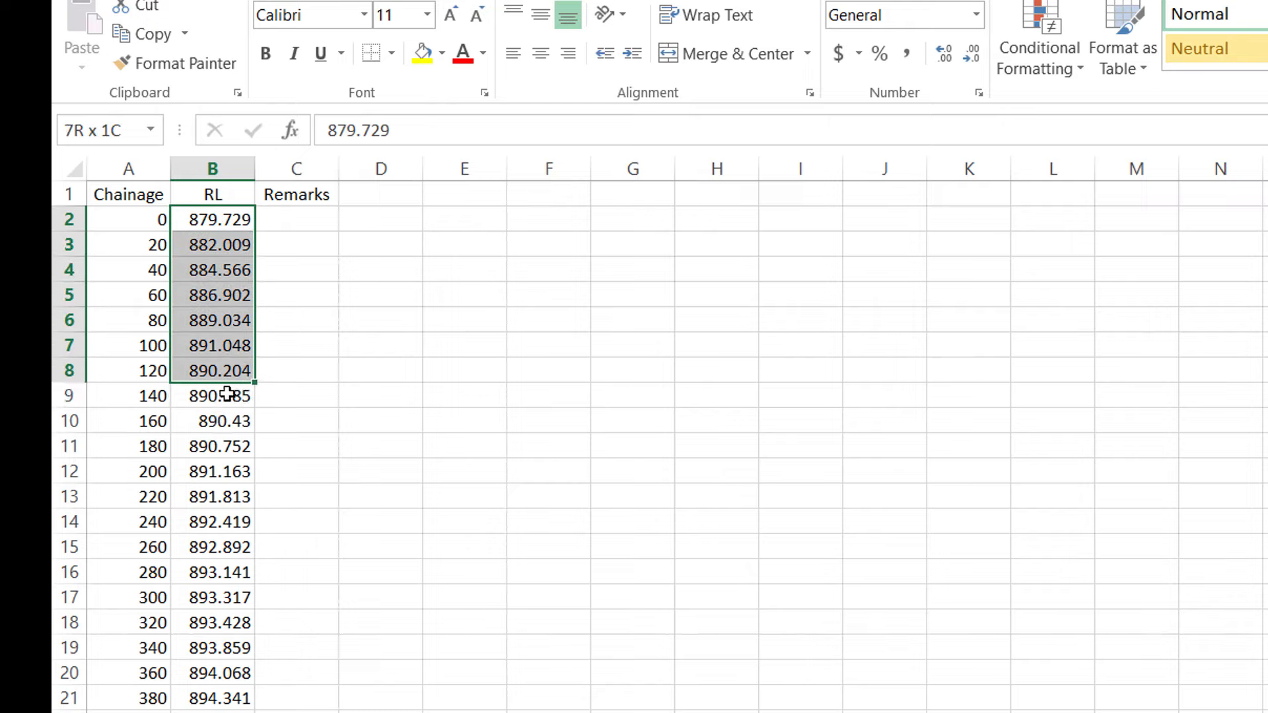
click(297, 321)
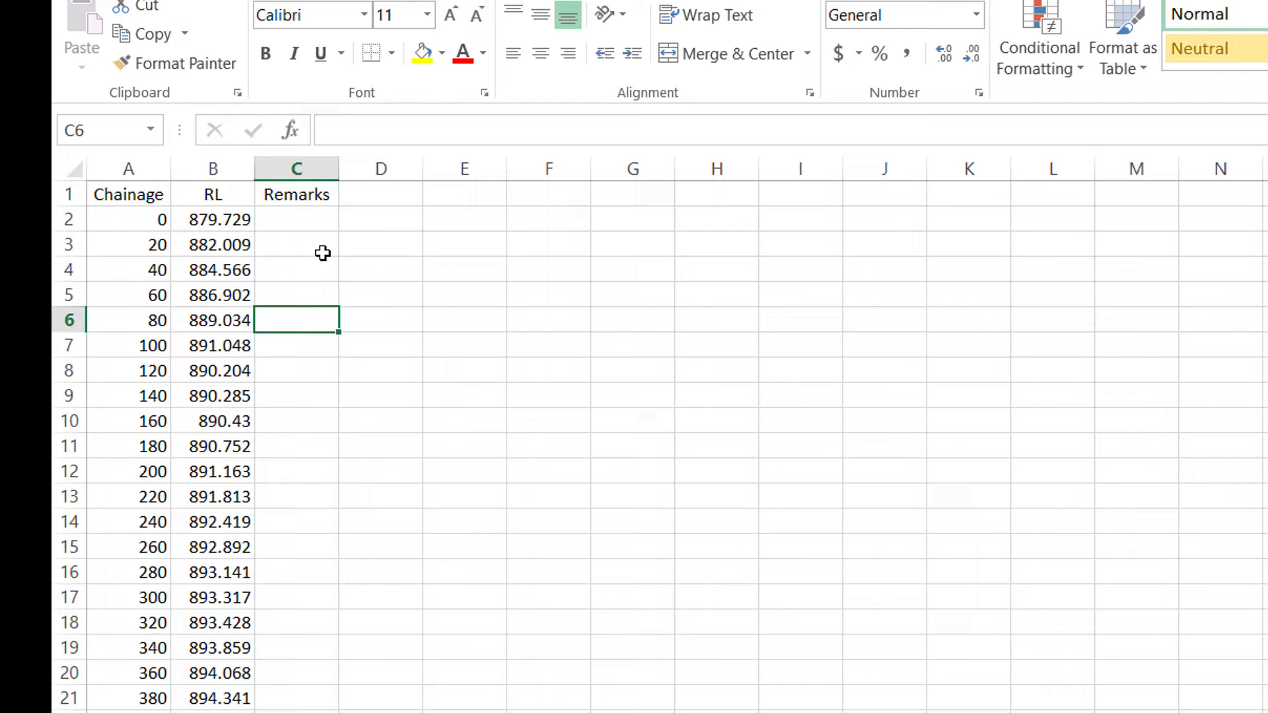
drag(295, 220, 296, 396)
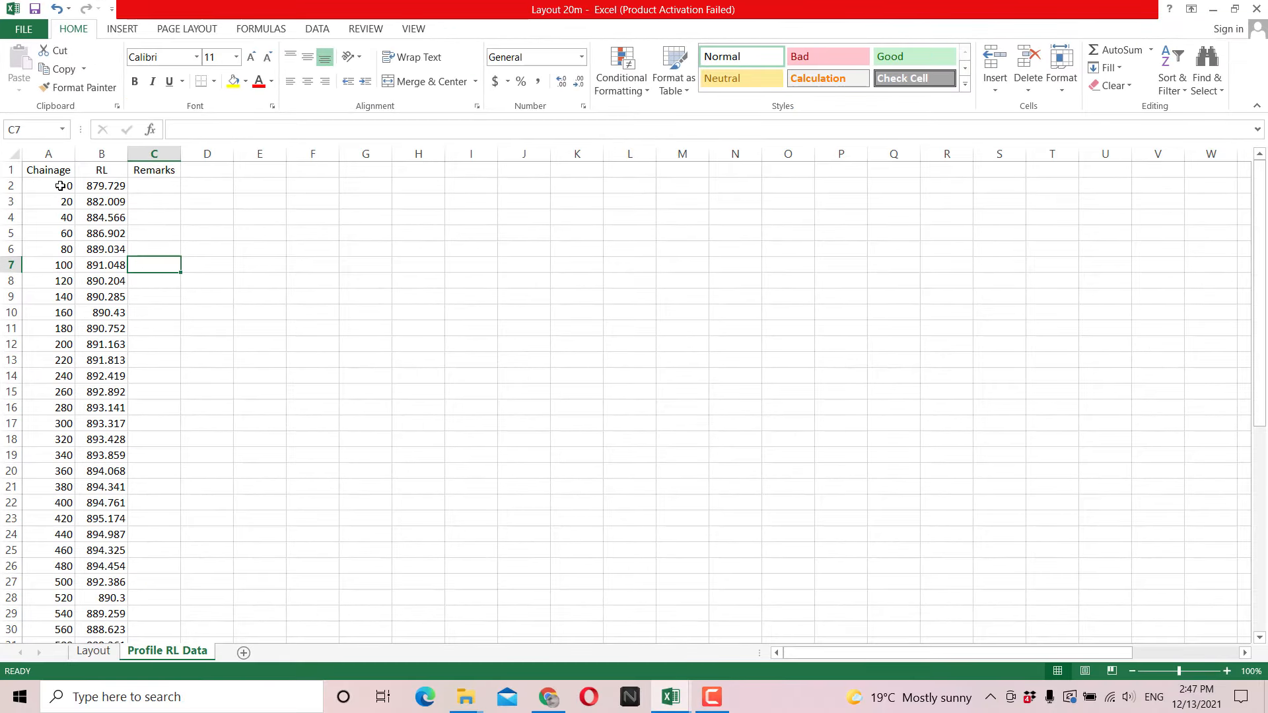
mouse_move(150, 196)
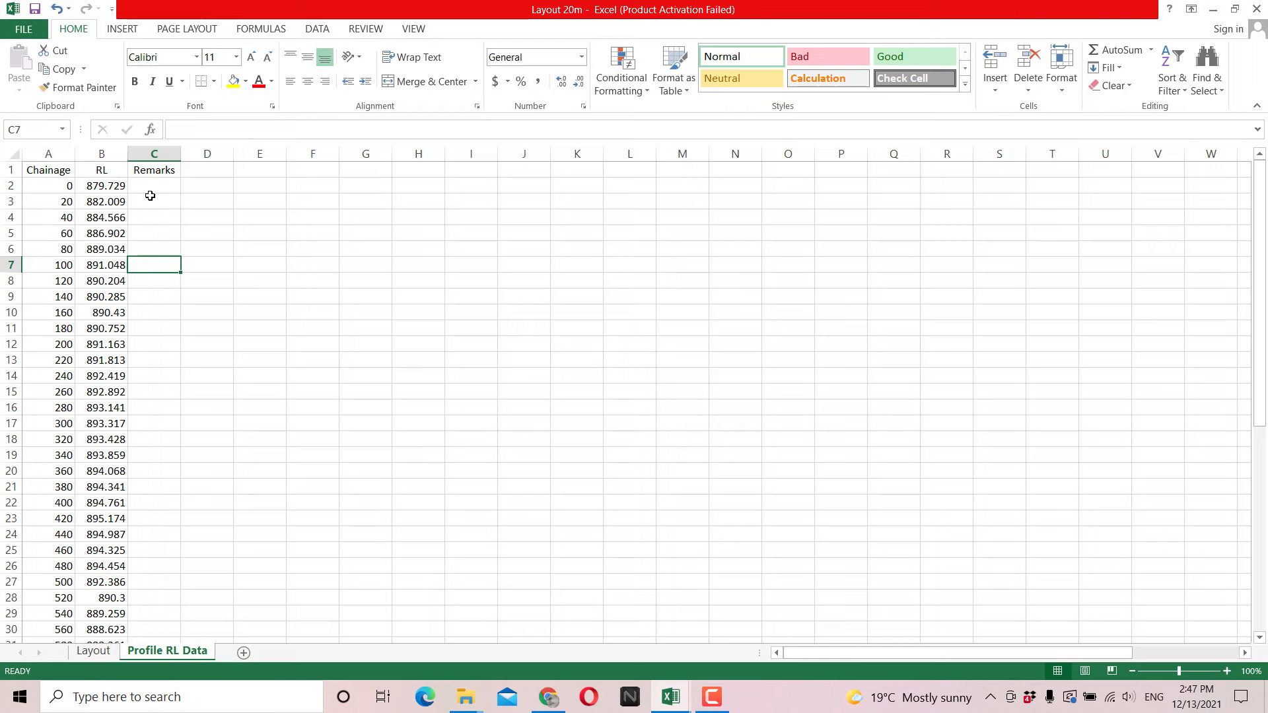
mouse_move(347, 393)
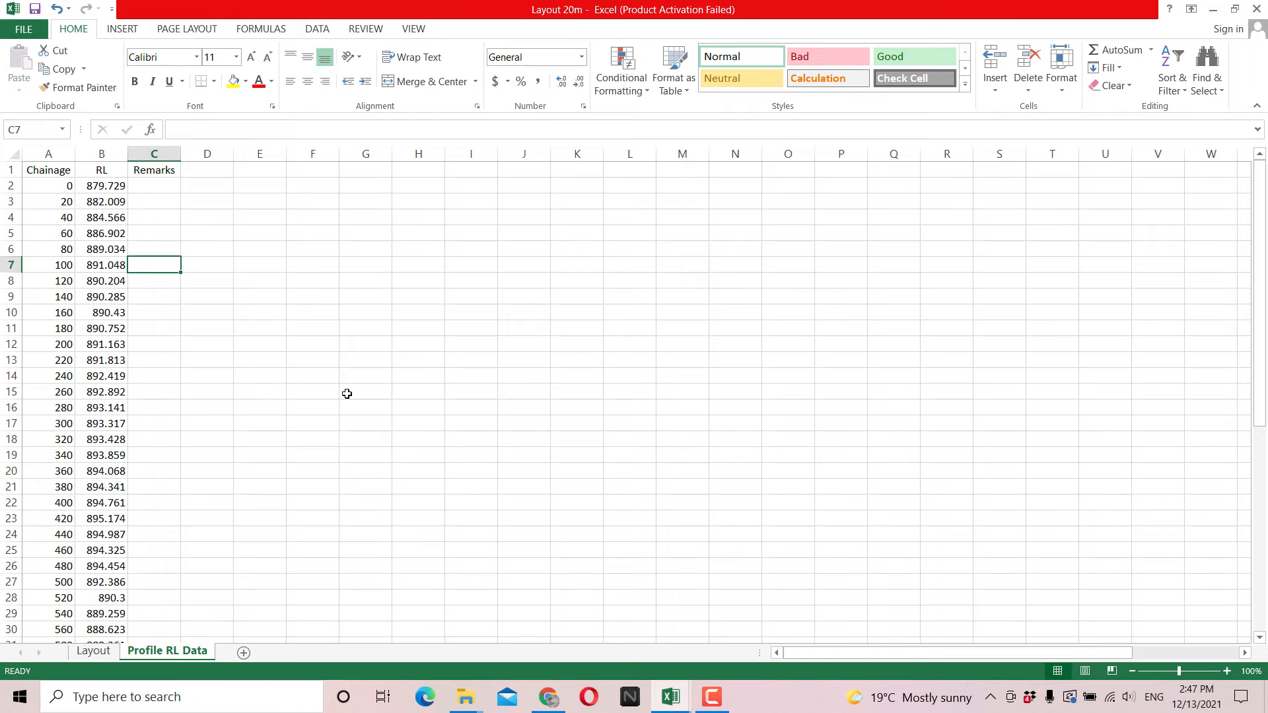
mouse_move(1006, 682)
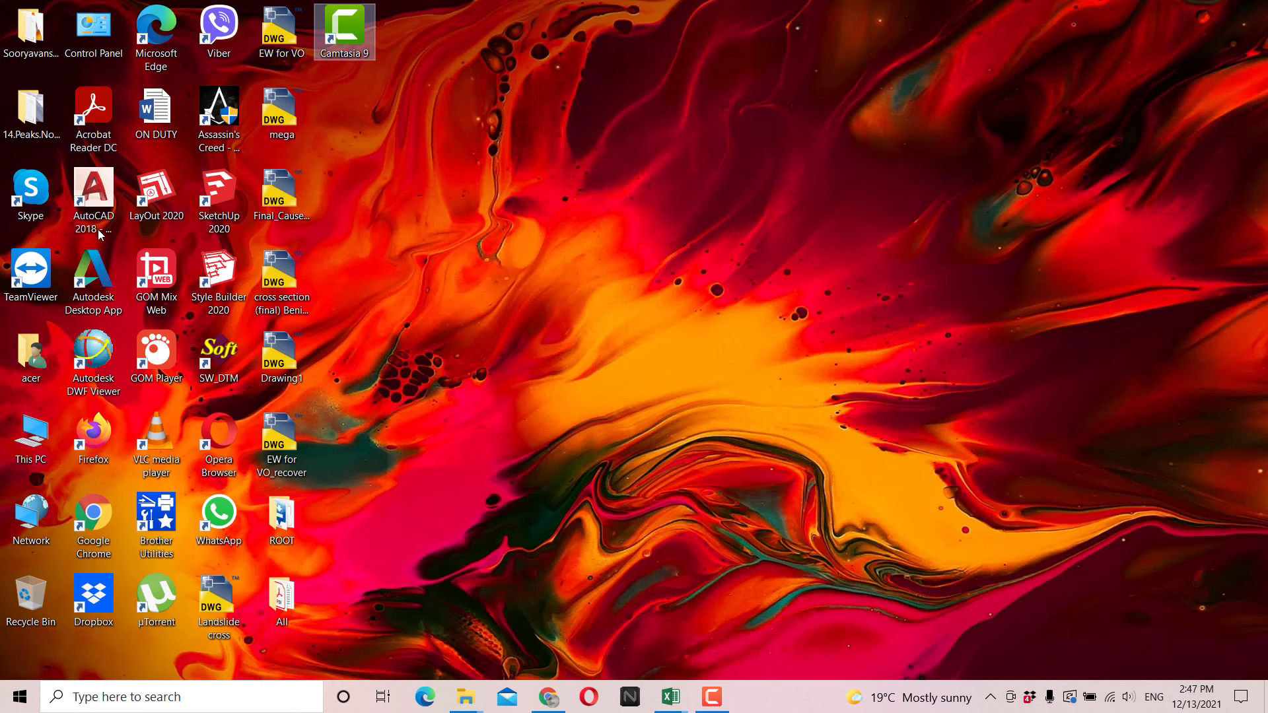
Step: Launch AutoCAD 2018 from its desktop shortcut
double_click(93, 190)
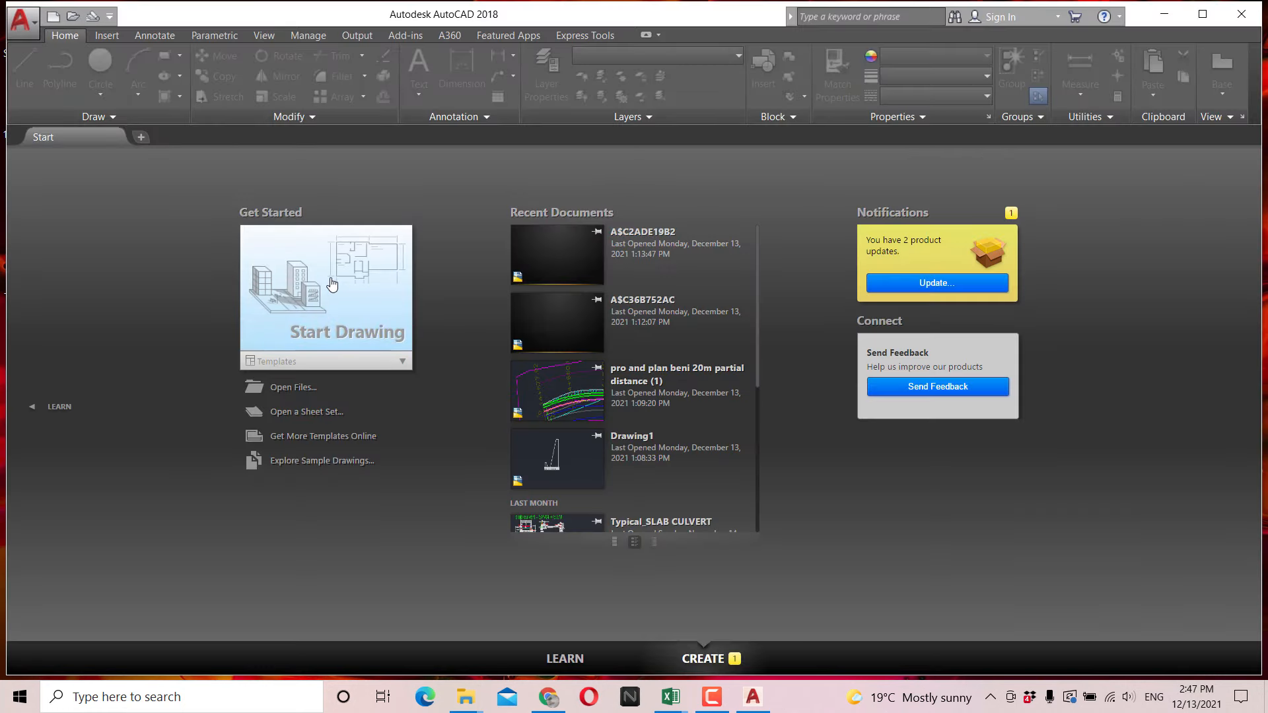
mouse_move(306, 393)
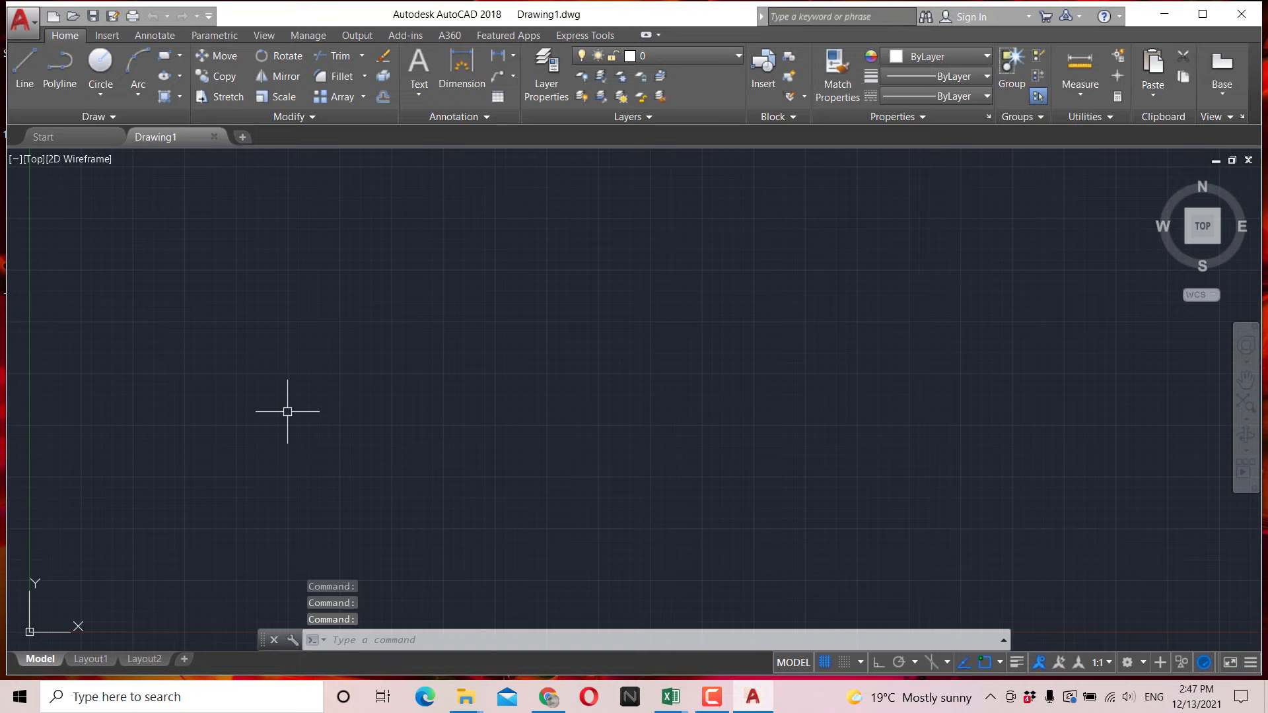
mouse_move(389, 397)
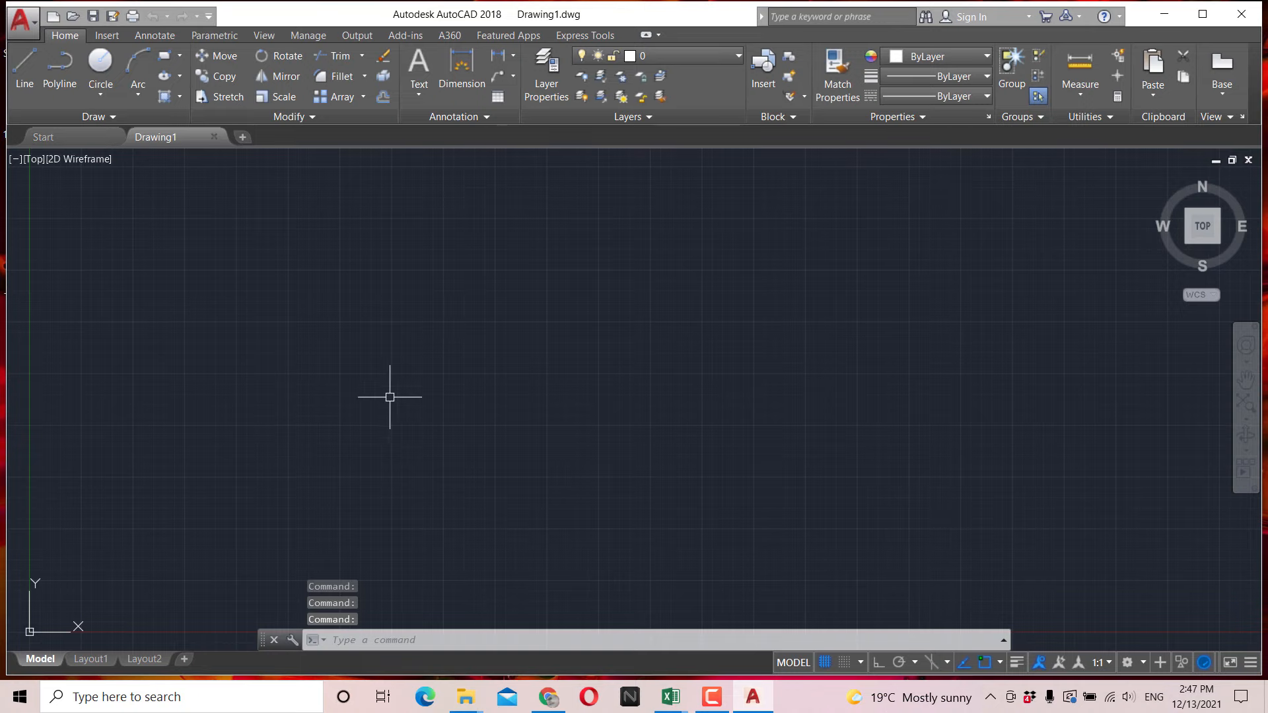
mouse_move(417, 462)
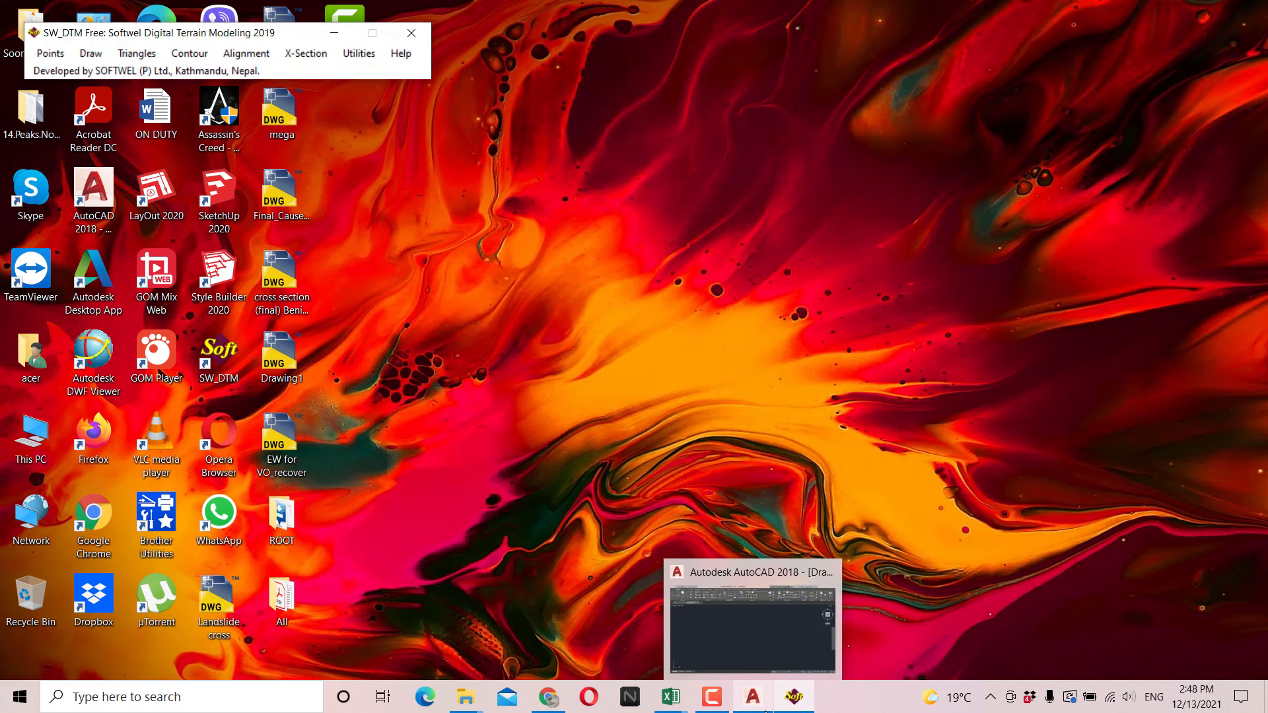
Step: Bring the AutoCAD drawing window forward from the taskbar
click(750, 696)
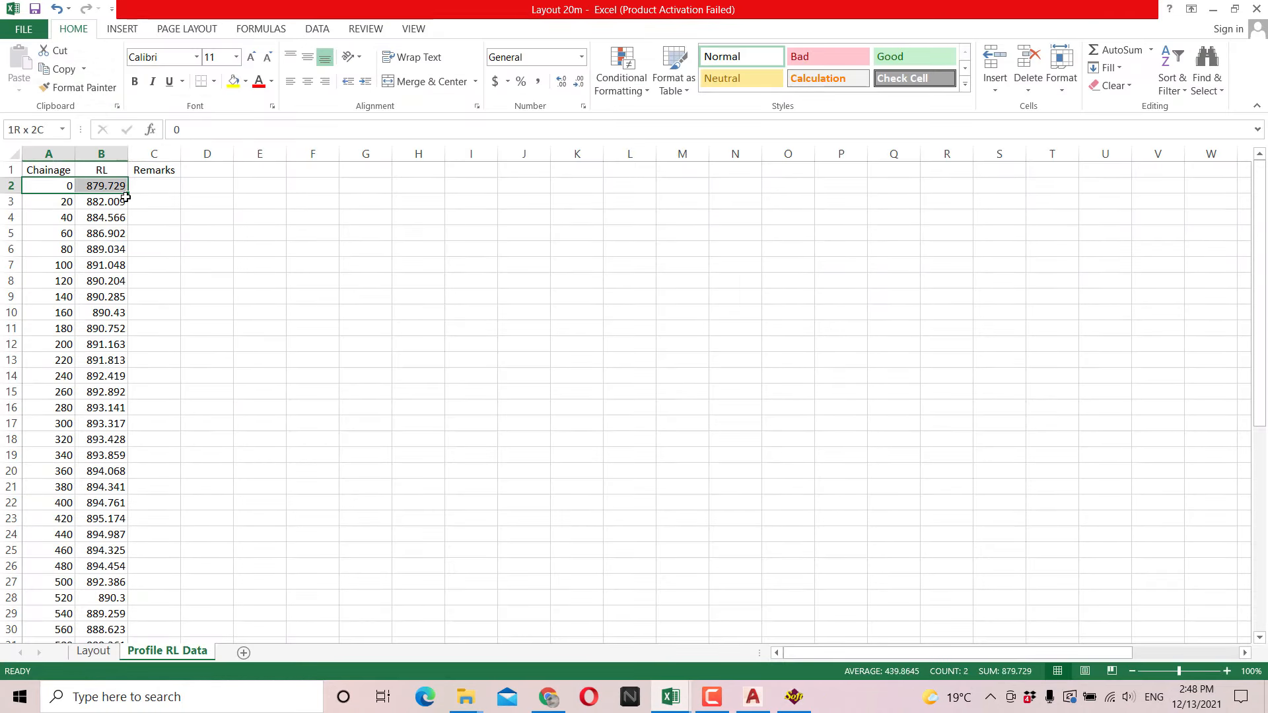
Step: Select the Chainage and RL data rows in the Excel sheet
drag(48, 185, 154, 248)
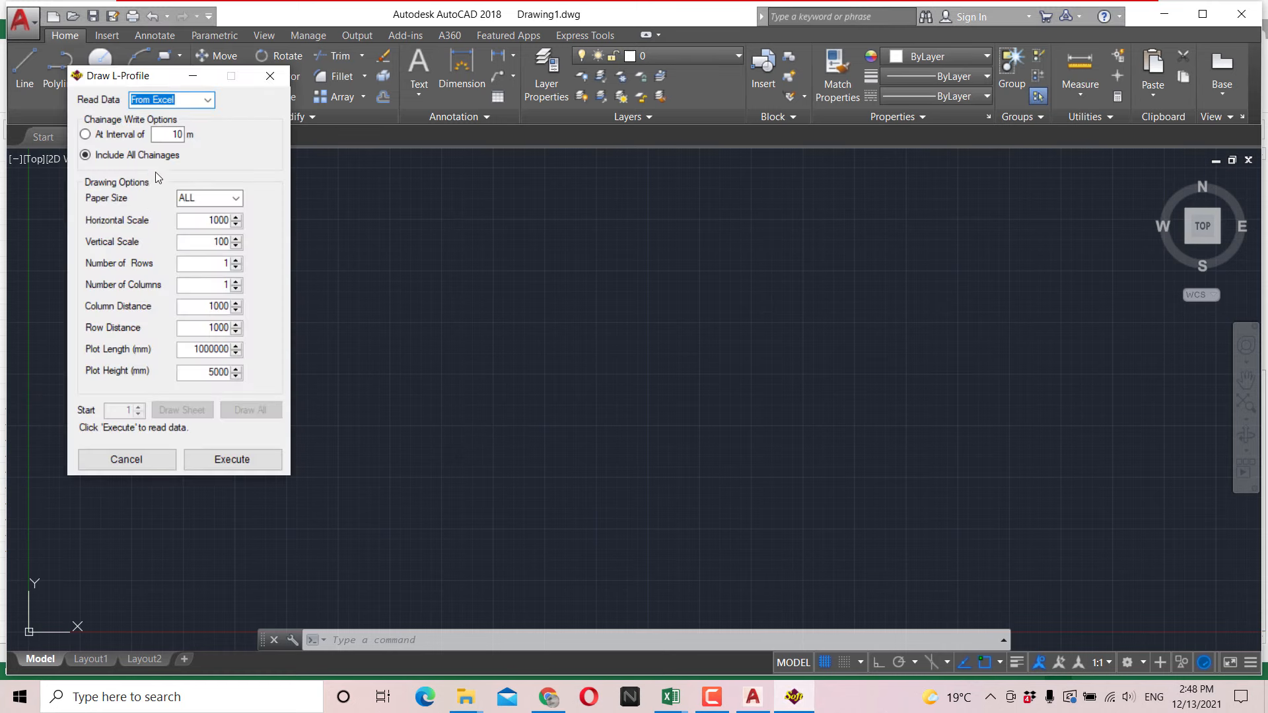
Step: Generate the profile including all chainages at horizontal scale 1000 and vertical scale 100
click(206, 100)
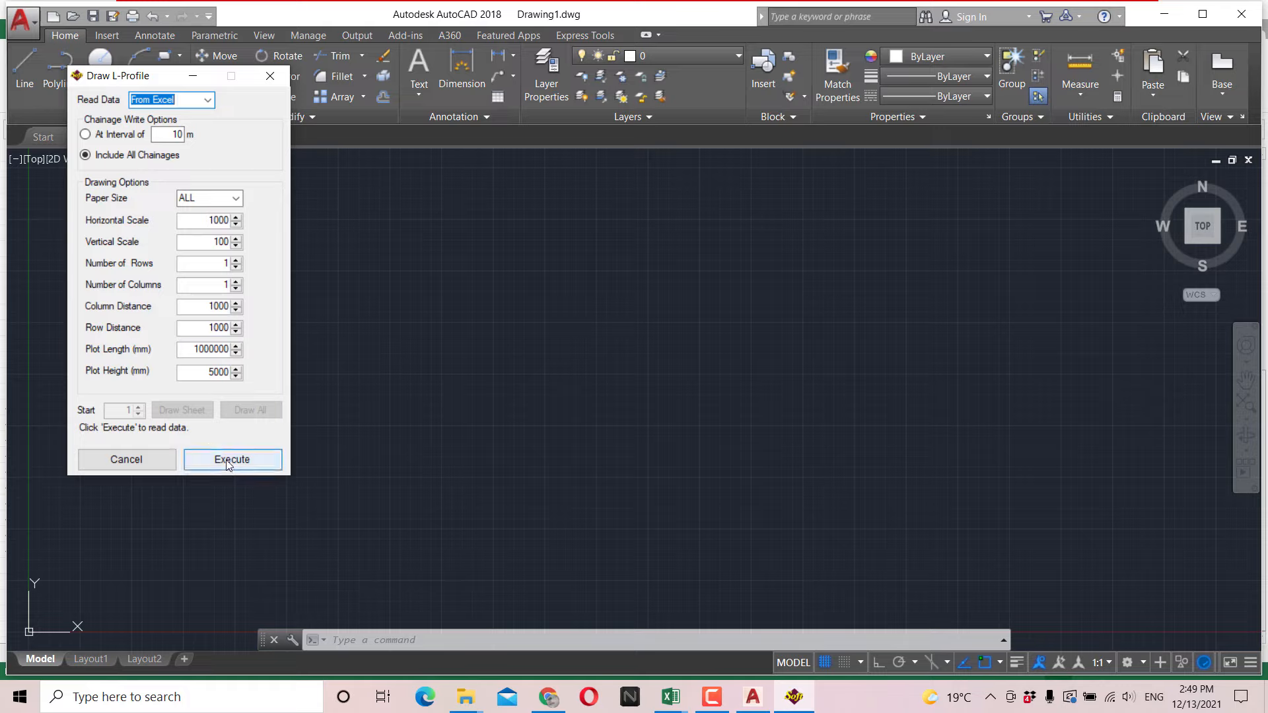
click(232, 459)
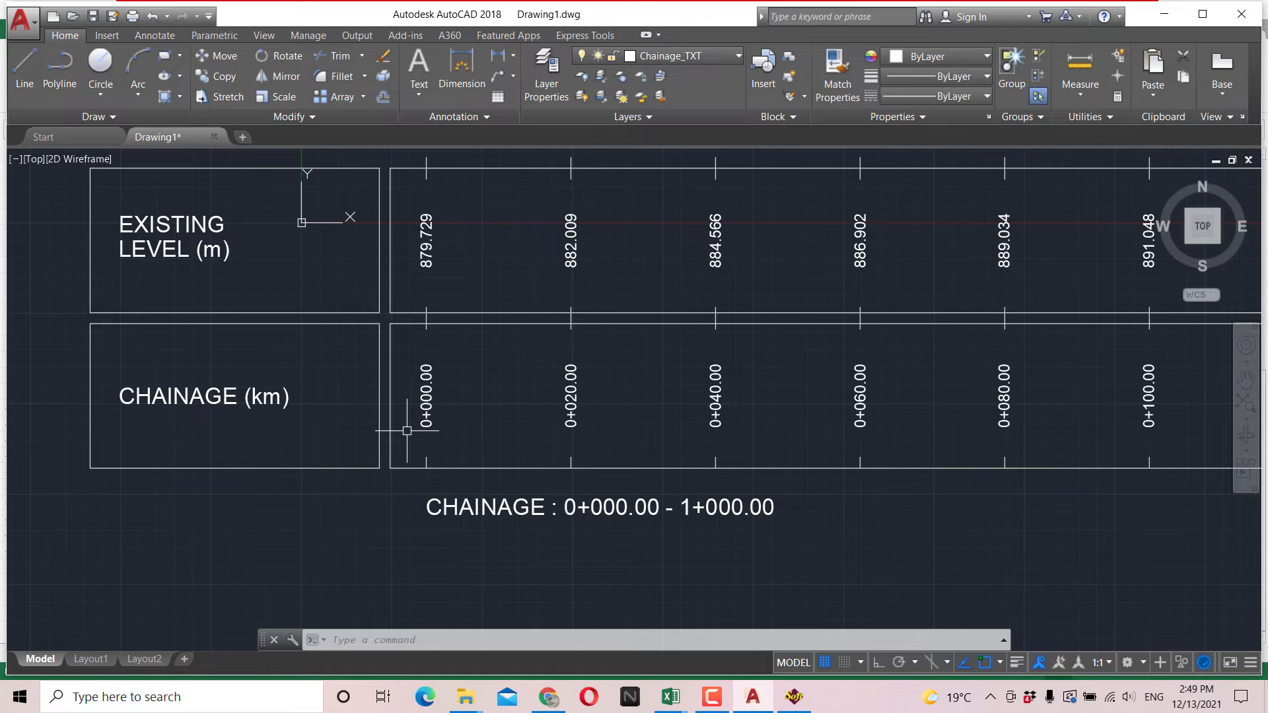
mouse_move(839, 406)
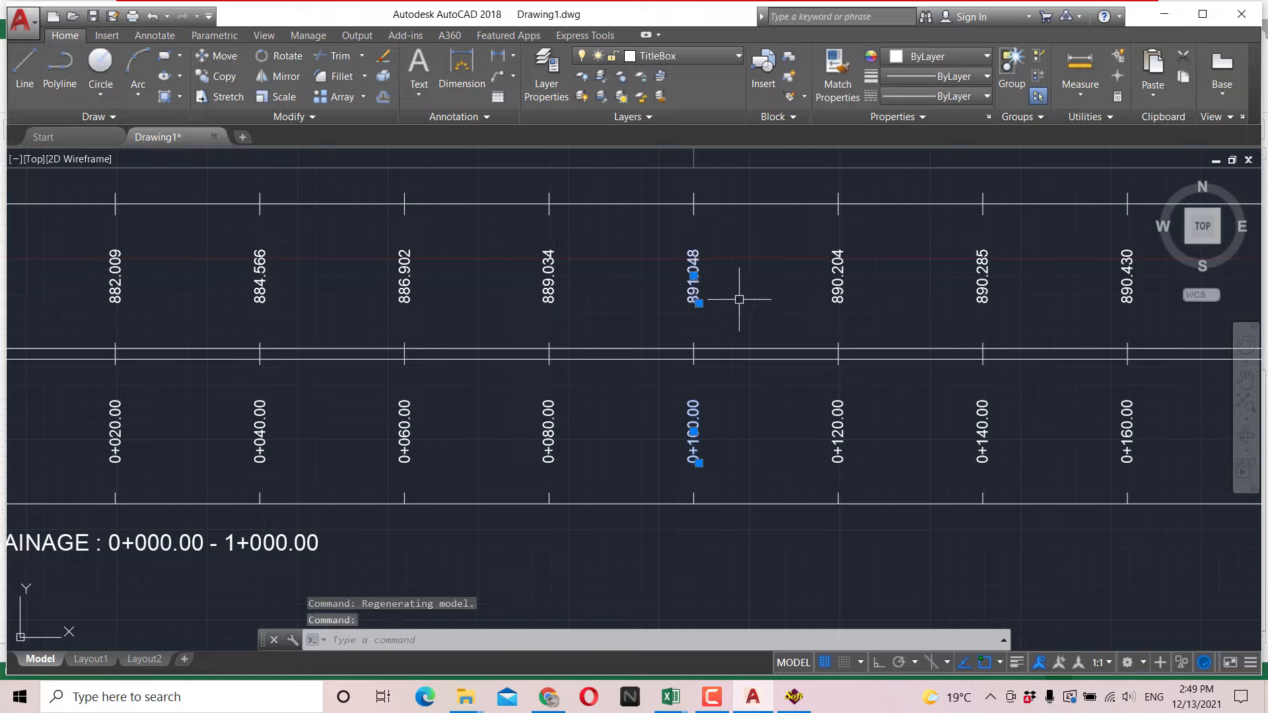
Step: Deselect the inspected level and chainage labels and switch windows from the taskbar
key(Escape)
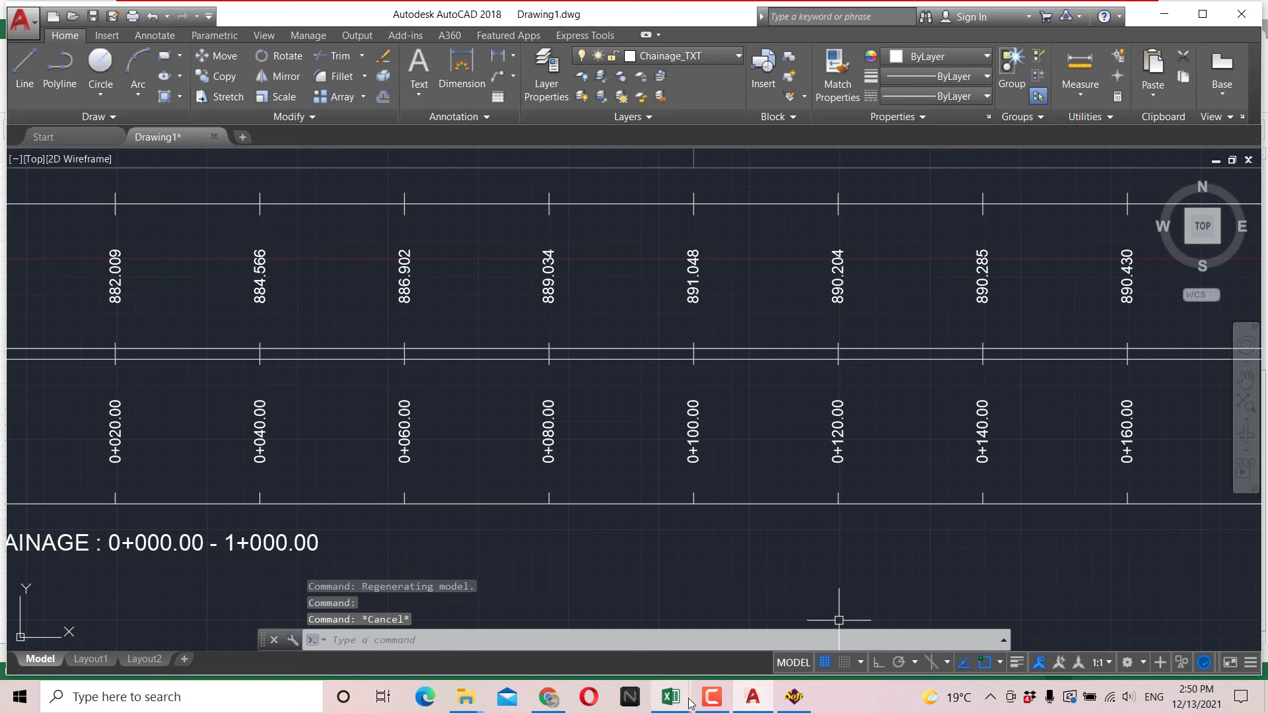
click(670, 696)
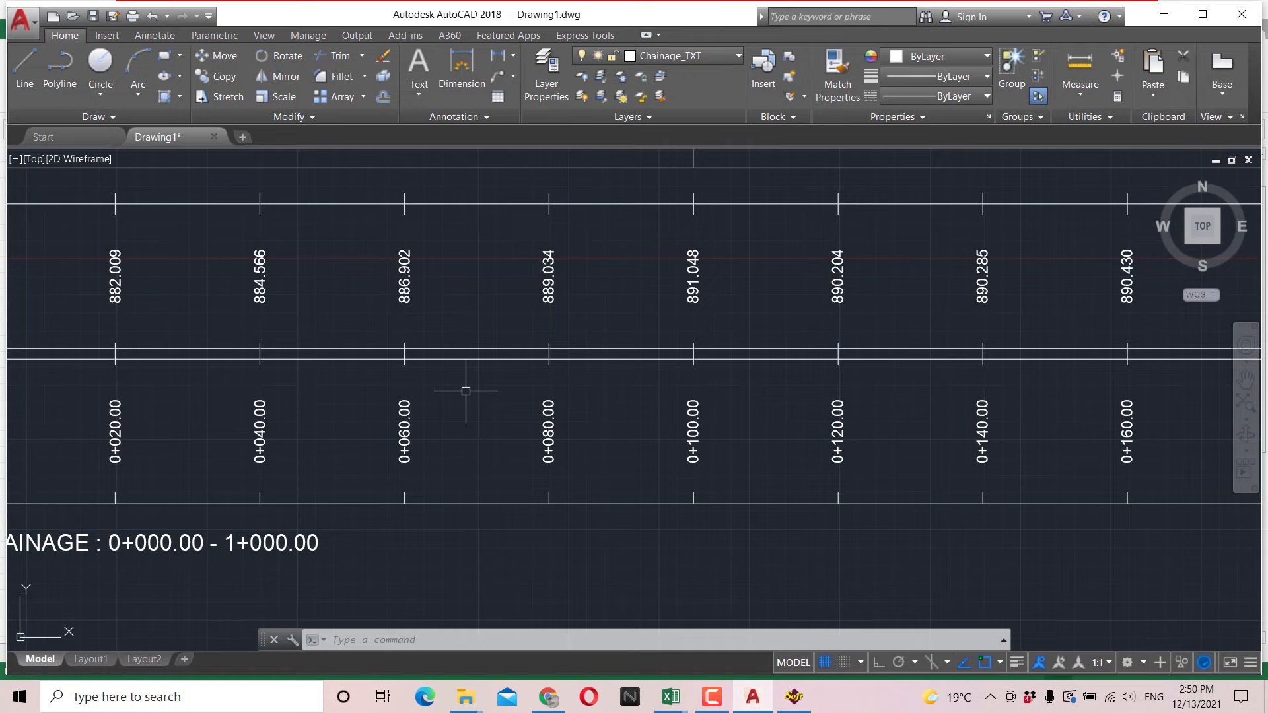
mouse_move(449, 521)
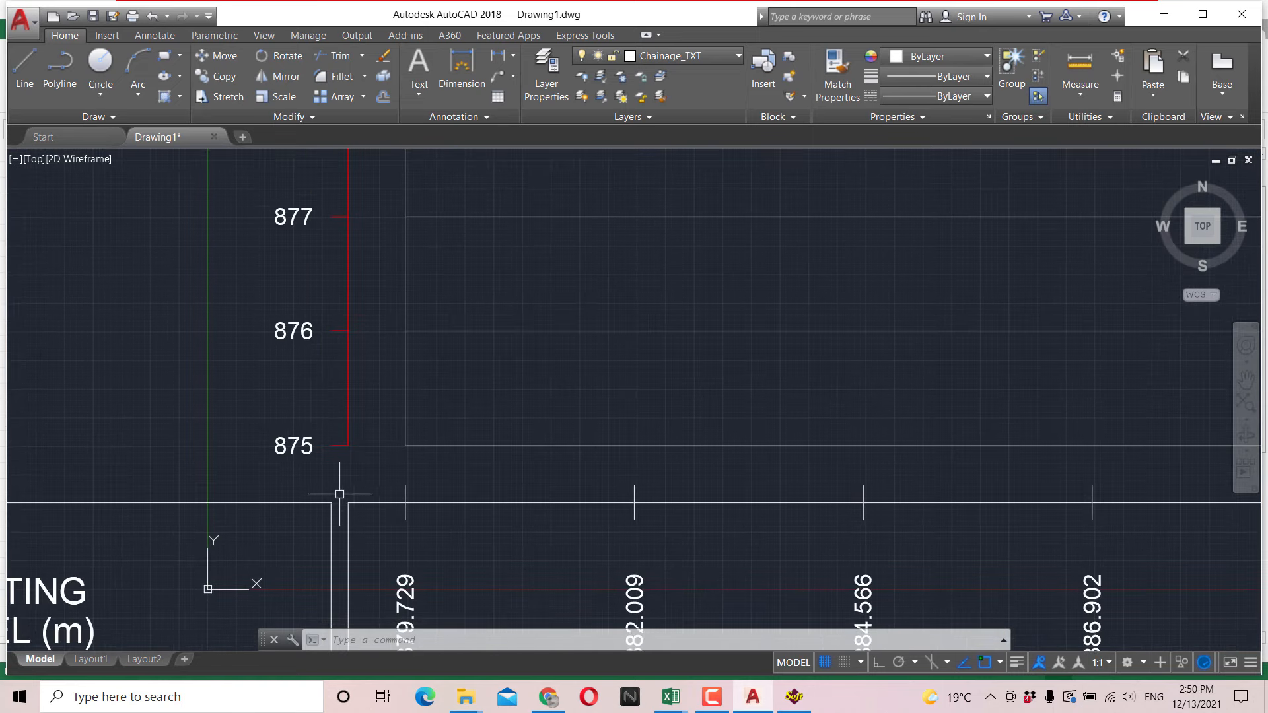
mouse_move(323, 409)
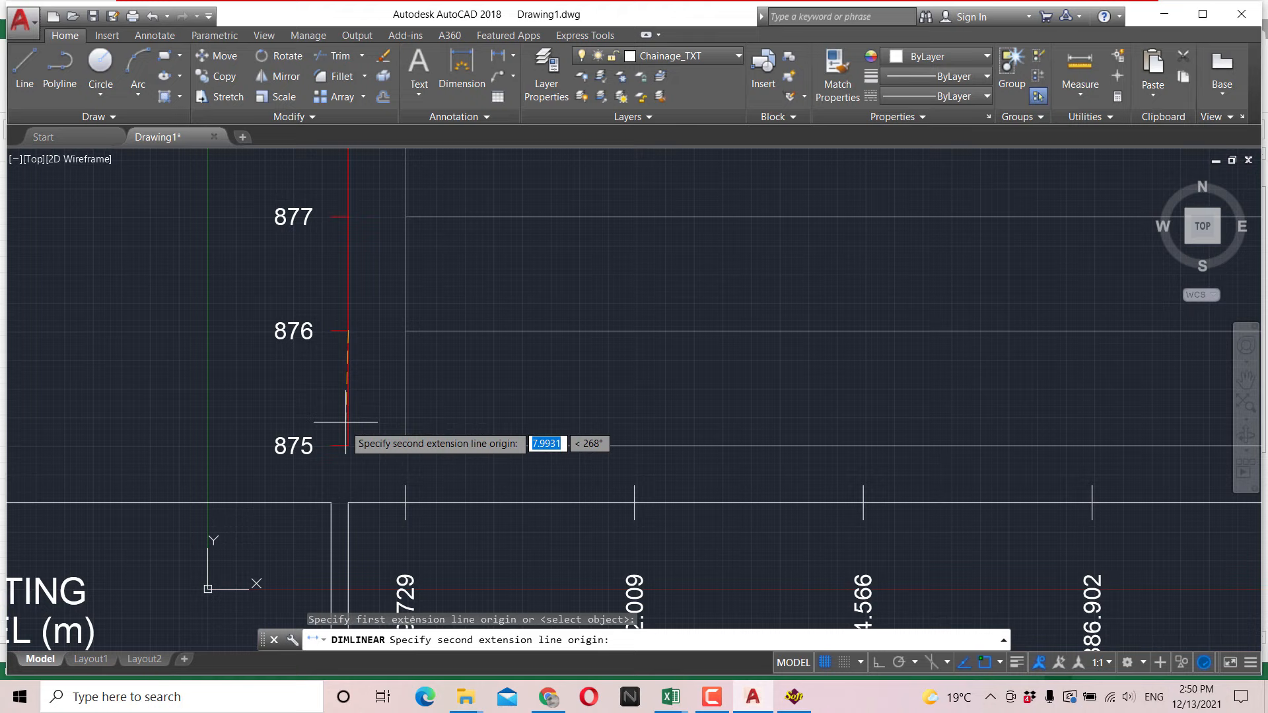
Step: Snap the dimension's second point to the level 875 tick
click(343, 422)
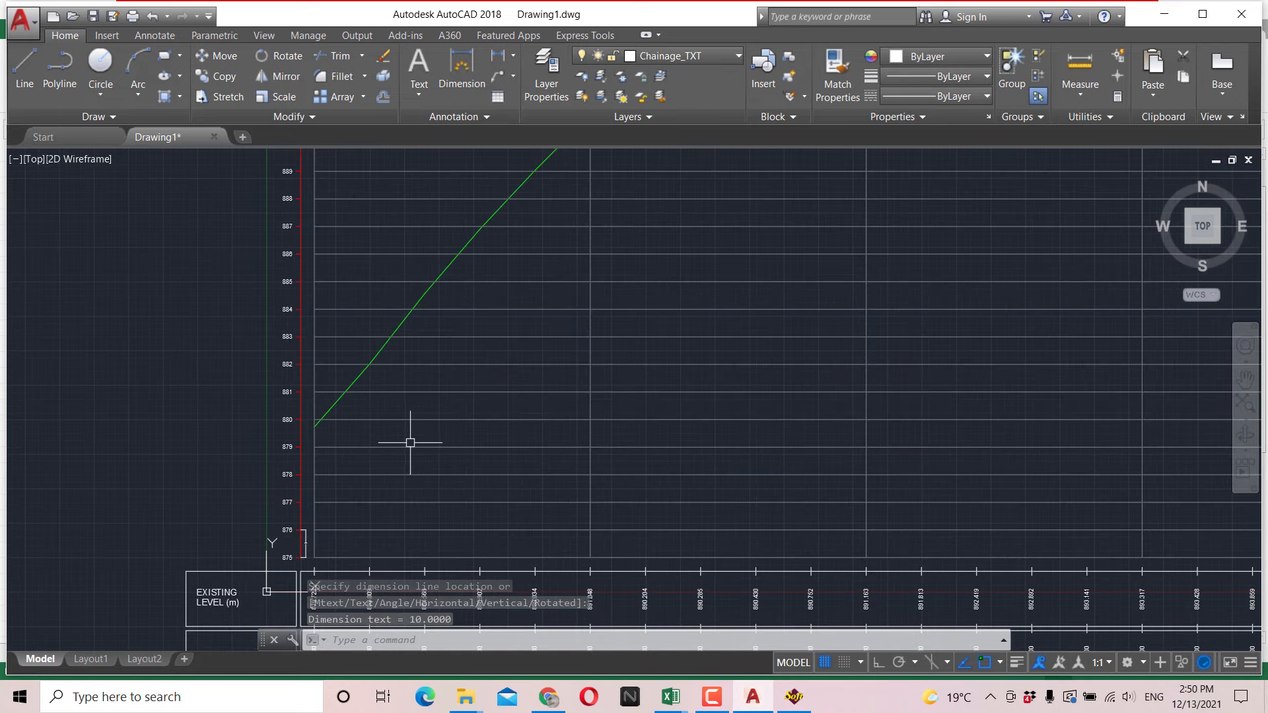
Step: Place the 10.0000 level-spacing dimension line beside the elevation scale
click(409, 442)
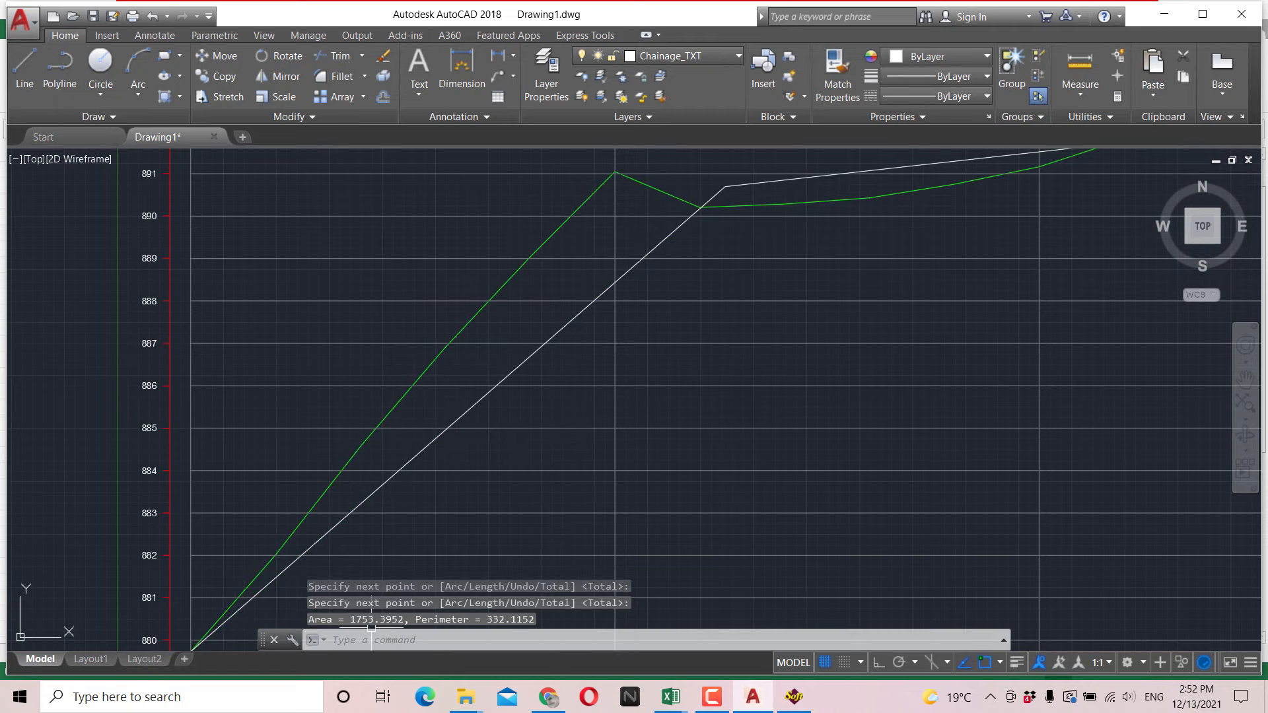
mouse_move(622, 460)
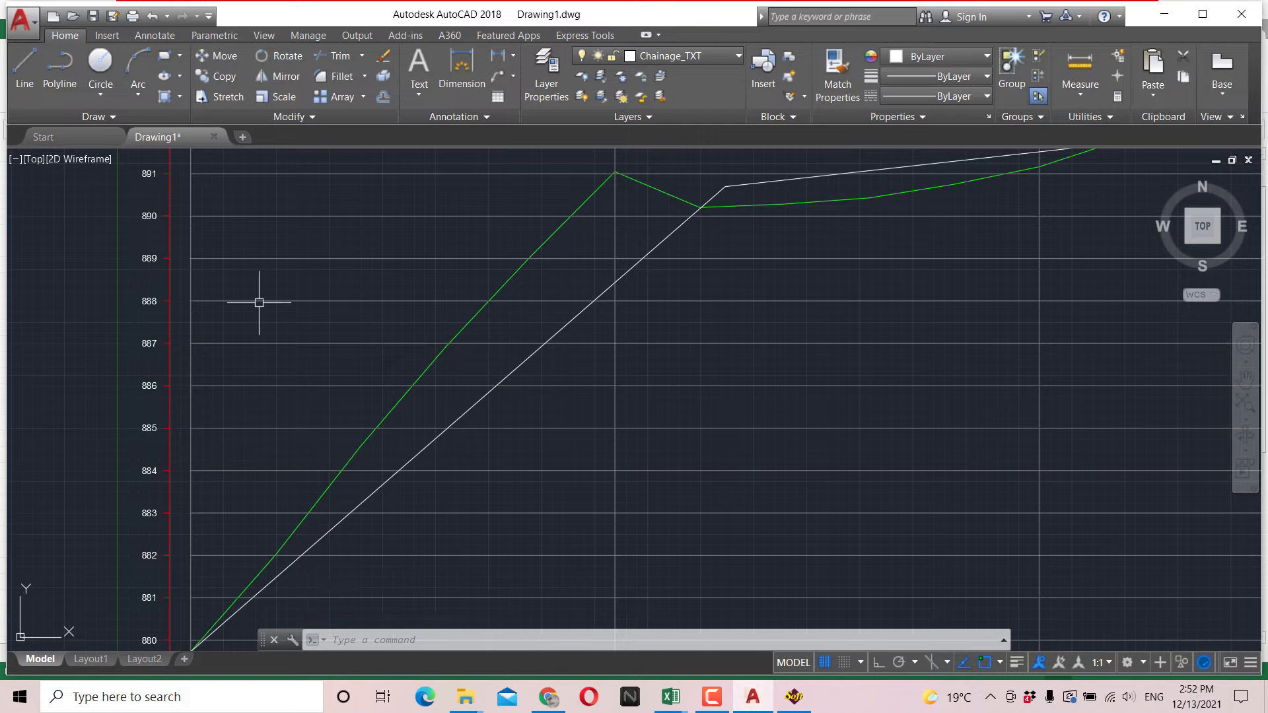
Step: Redraw the L-profile at vertical scale 1000, drawing all sheets
click(462, 73)
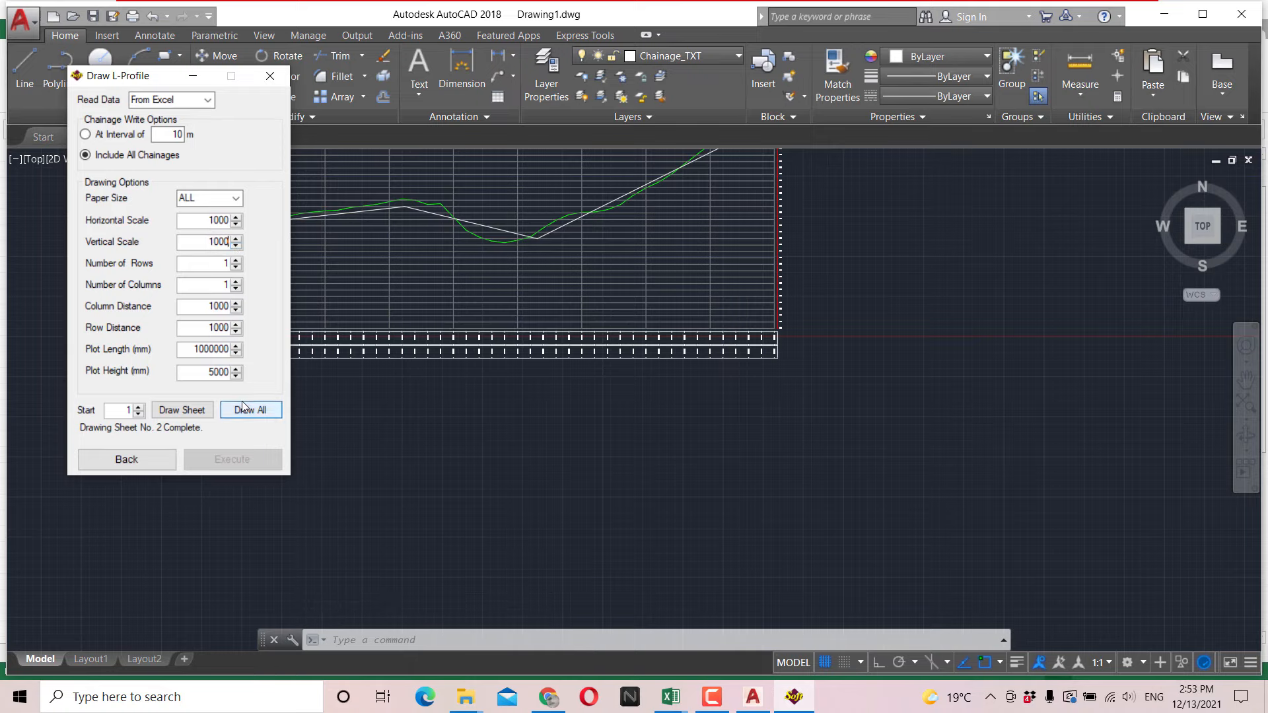
click(251, 410)
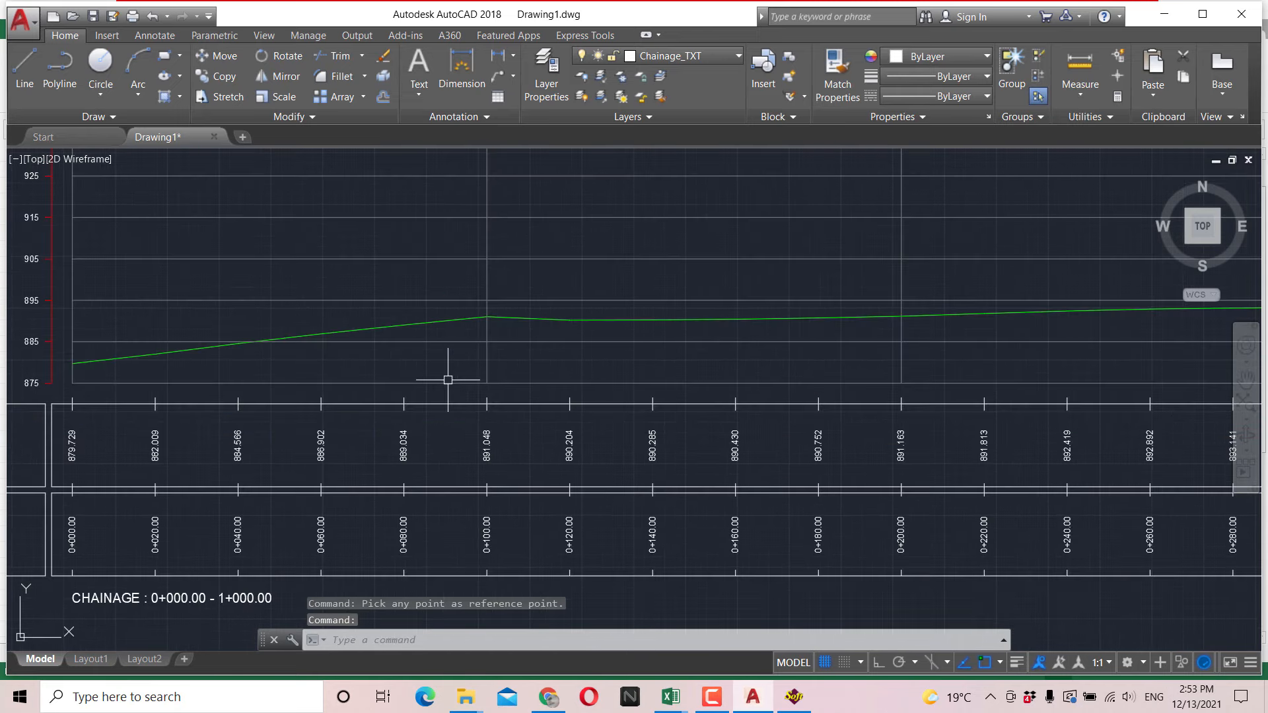
Step: Zoom in on the redrawn true-scale profile
scroll(down, 3)
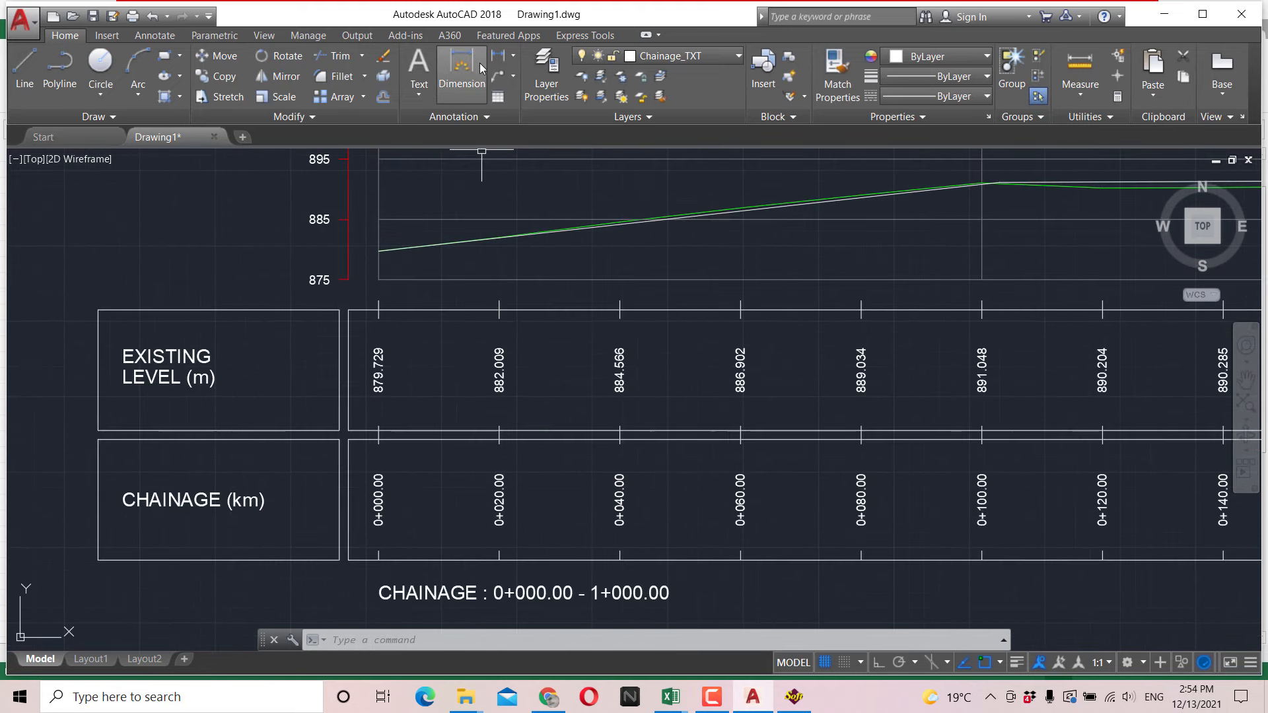
Step: Start a linear dimension from the 0+000 chainage tick toward the 0+020 tick
click(462, 64)
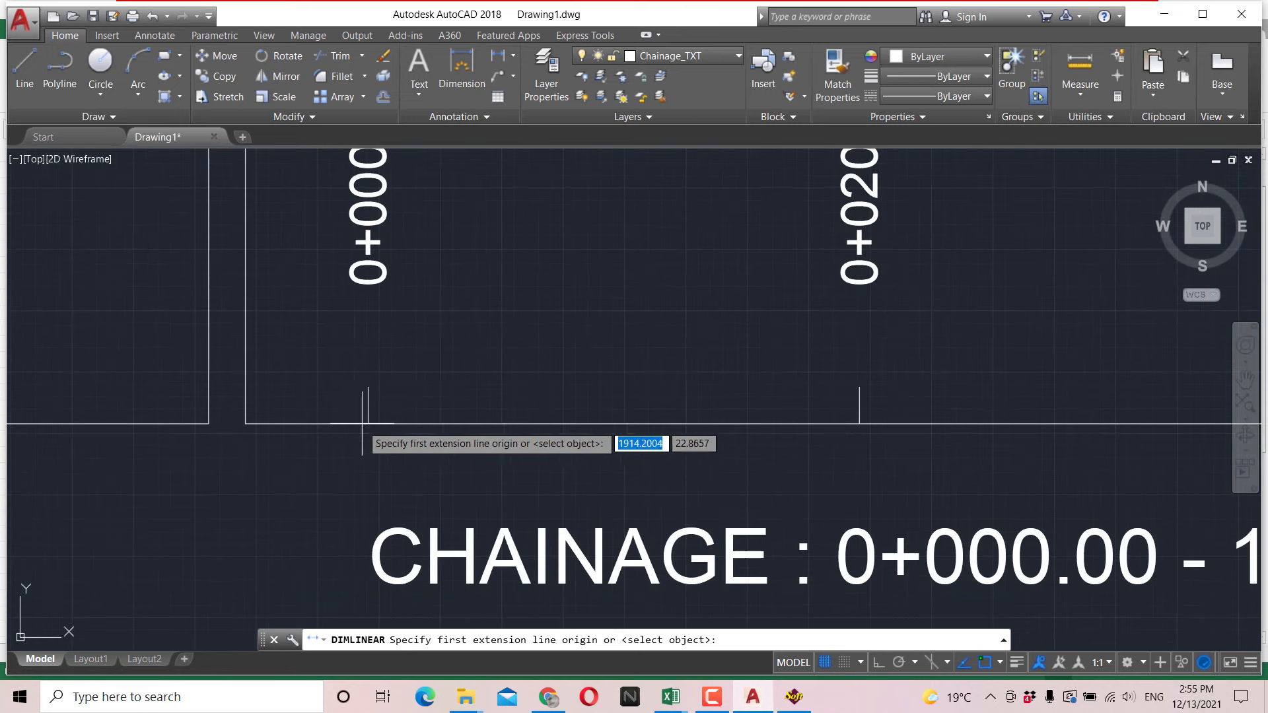
click(369, 424)
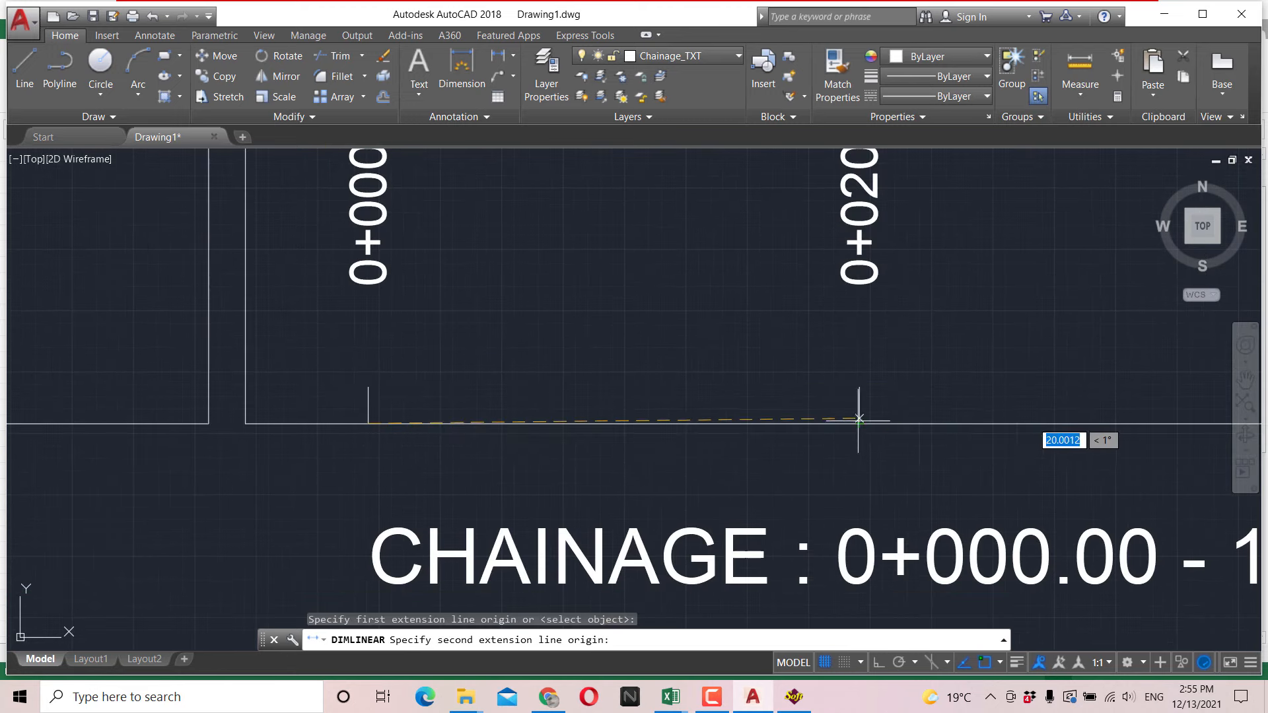